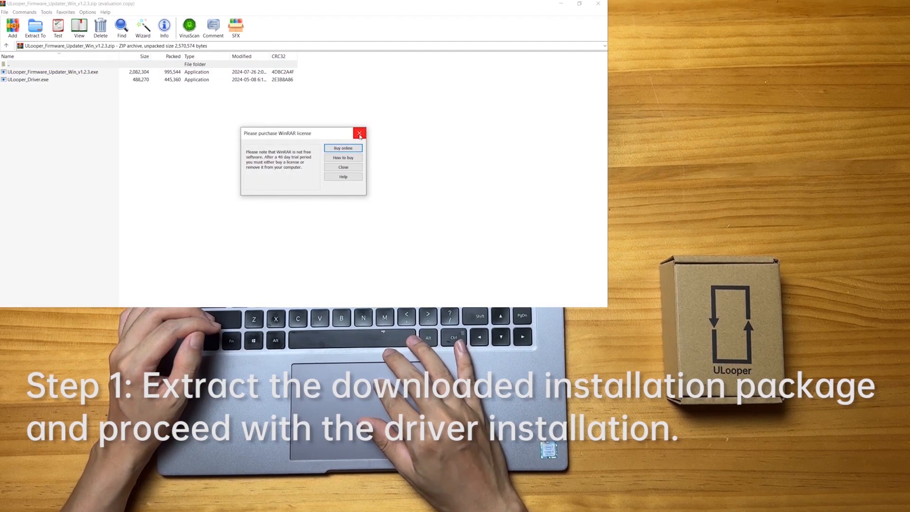
# - Dismiss the license reminder, extract both files to the desktop folder, and close WinRAR
pyautogui.click(359, 133)
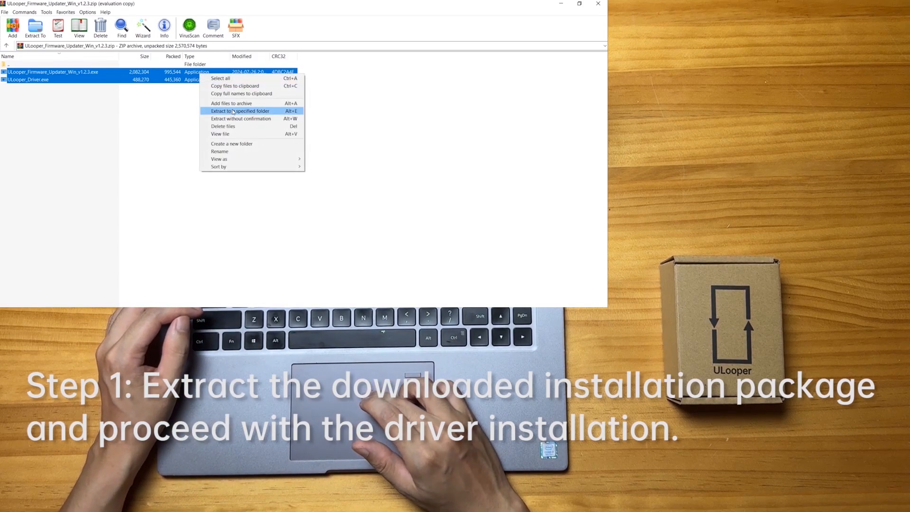
pyautogui.click(240, 111)
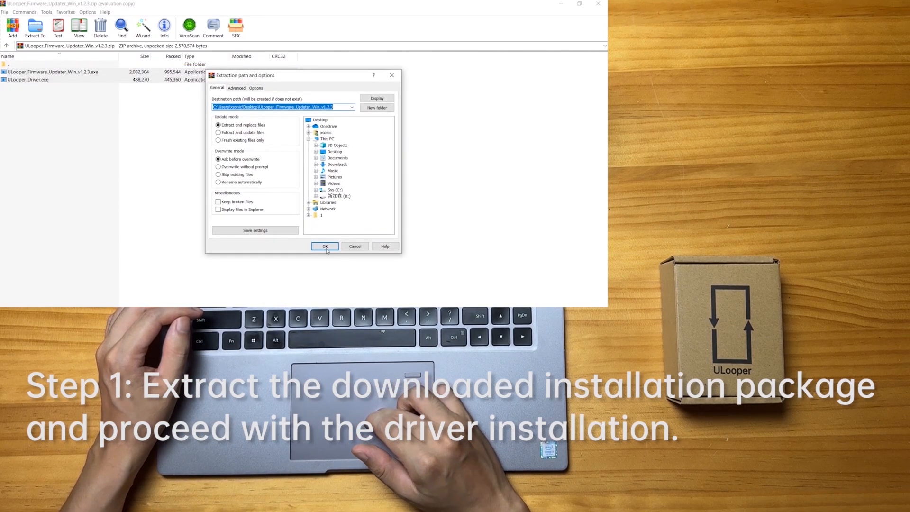
pyautogui.click(325, 246)
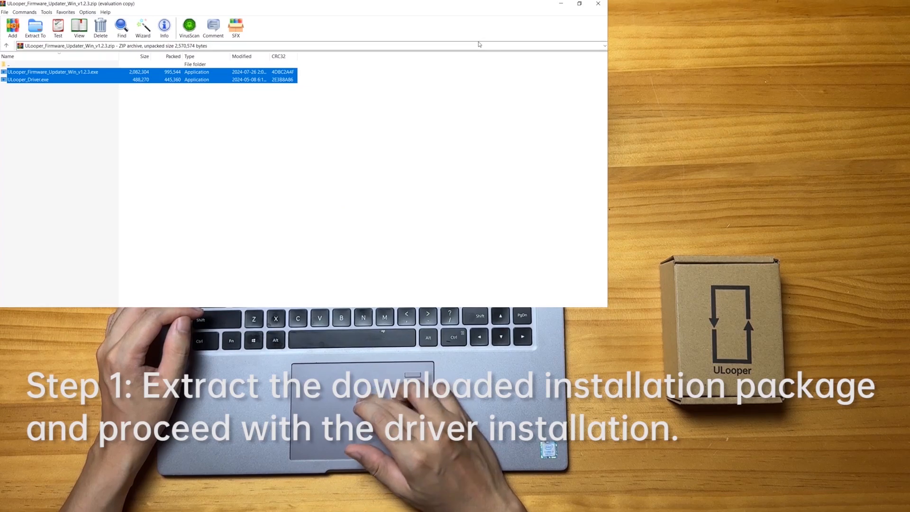
pyautogui.click(597, 4)
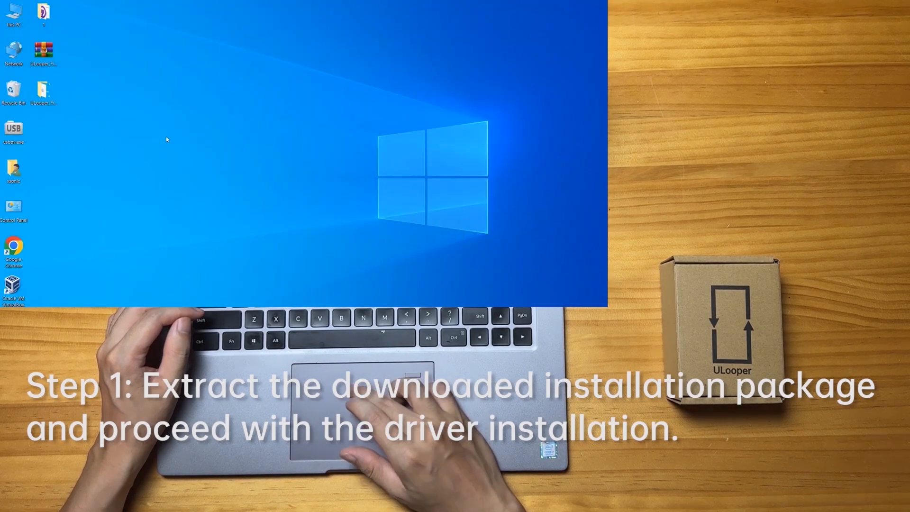
# - Launch the firmware updater from the extracted folder, see the driver-required prompt, and select ULooper_Driver.exe
pyautogui.doubleClick(43, 93)
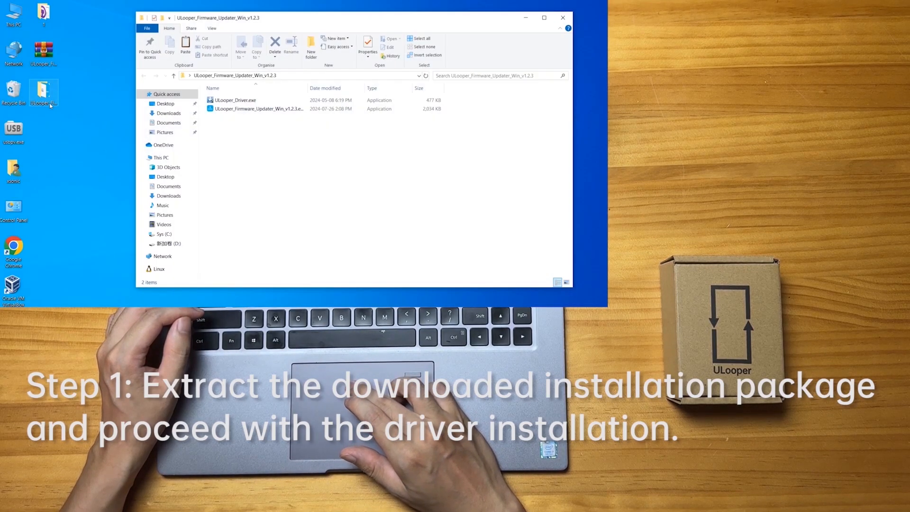
pyautogui.click(258, 109)
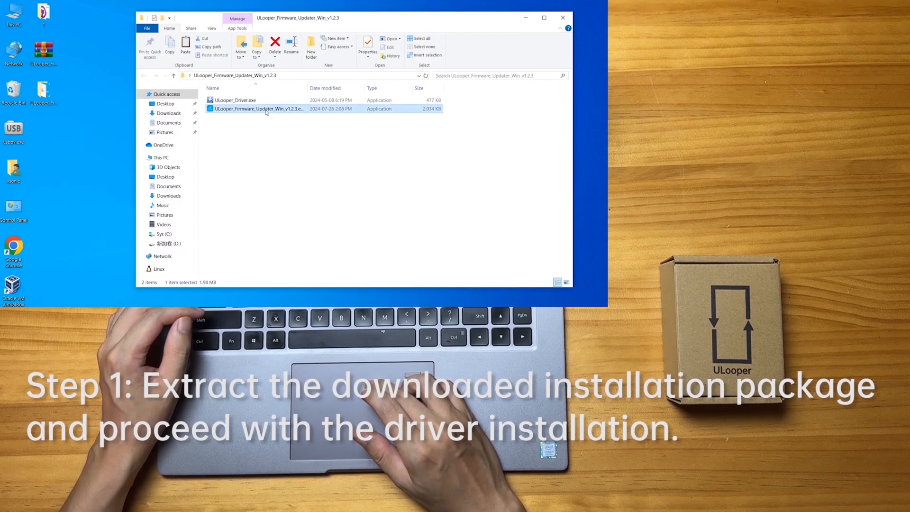
pyautogui.doubleClick(258, 108)
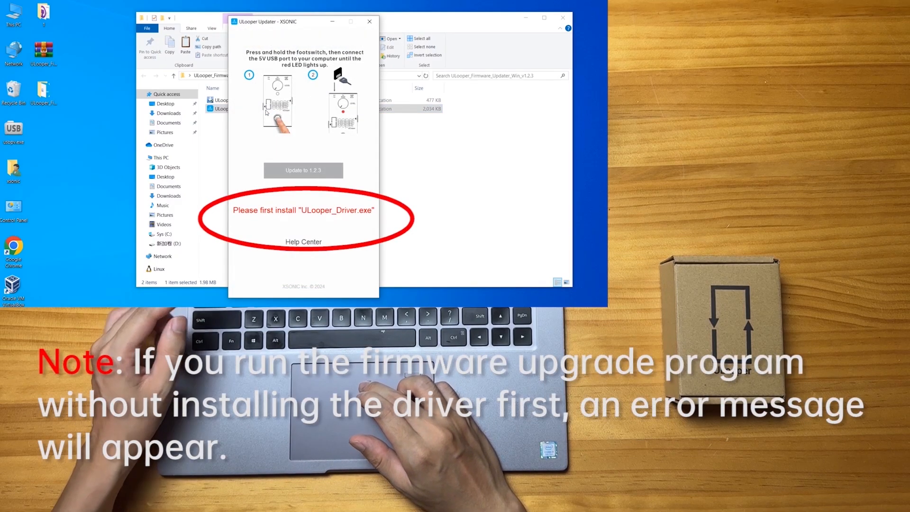
pyautogui.click(369, 22)
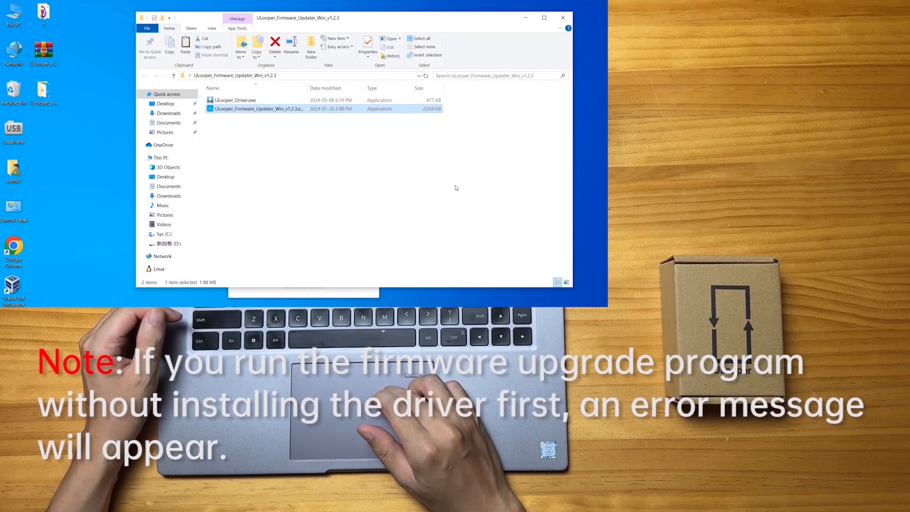
pyautogui.click(235, 100)
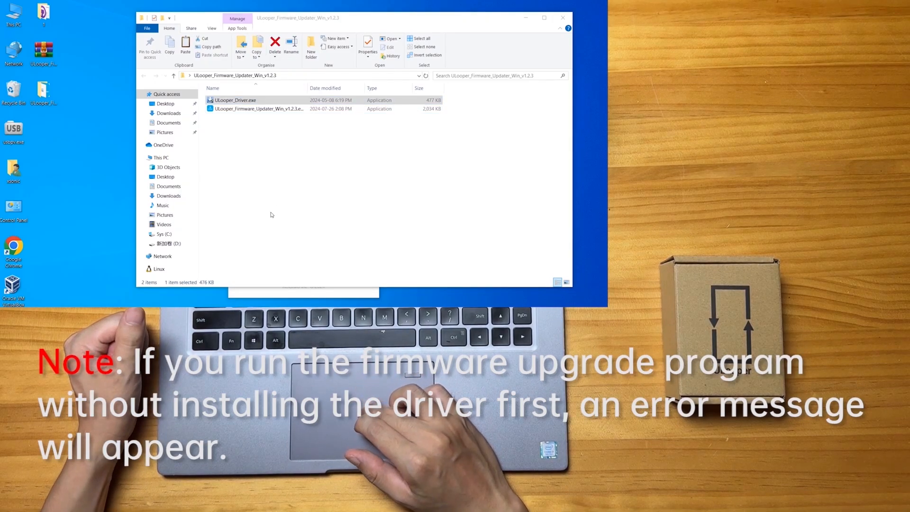
# - Run ULooper_Driver.exe and complete the wizard until the driver reports ready to use
pyautogui.doubleClick(235, 99)
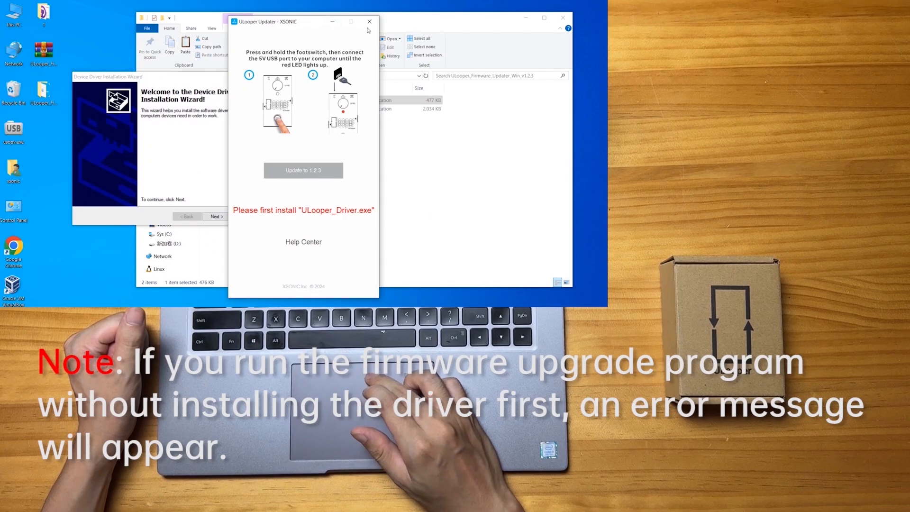
pyautogui.click(369, 22)
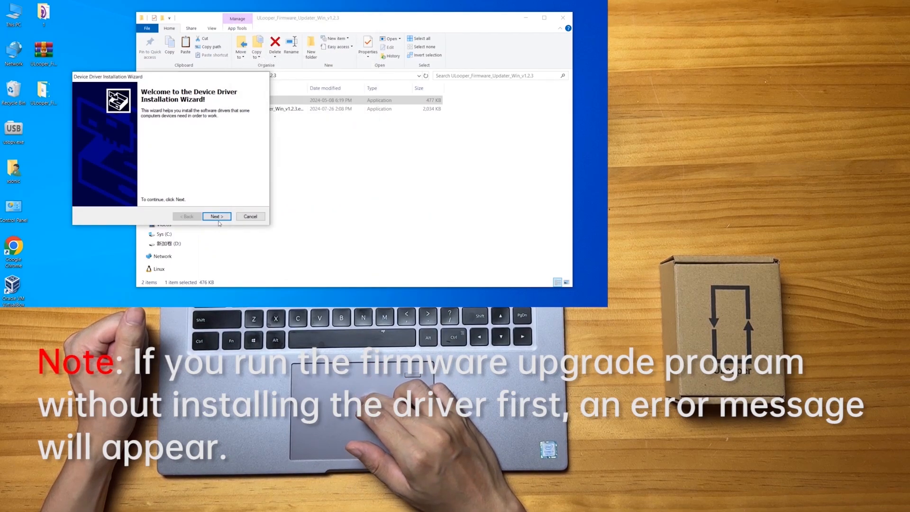
pyautogui.click(216, 216)
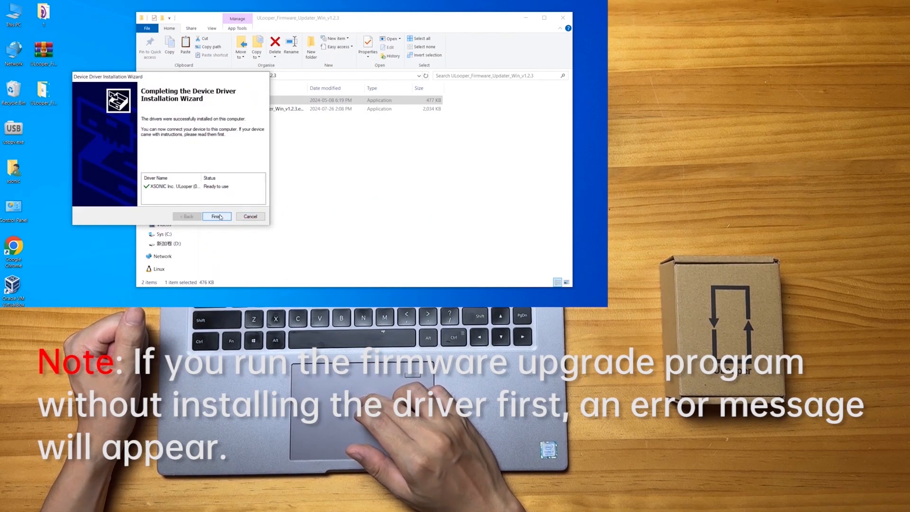
pyautogui.click(216, 216)
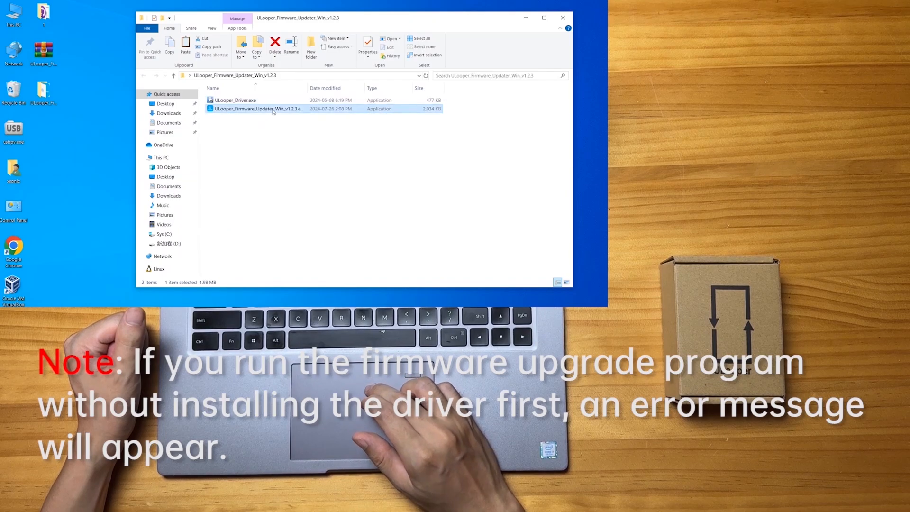
# - Relaunch the updater with the pedal connected and start the update to firmware 1.2.3
pyautogui.doubleClick(258, 109)
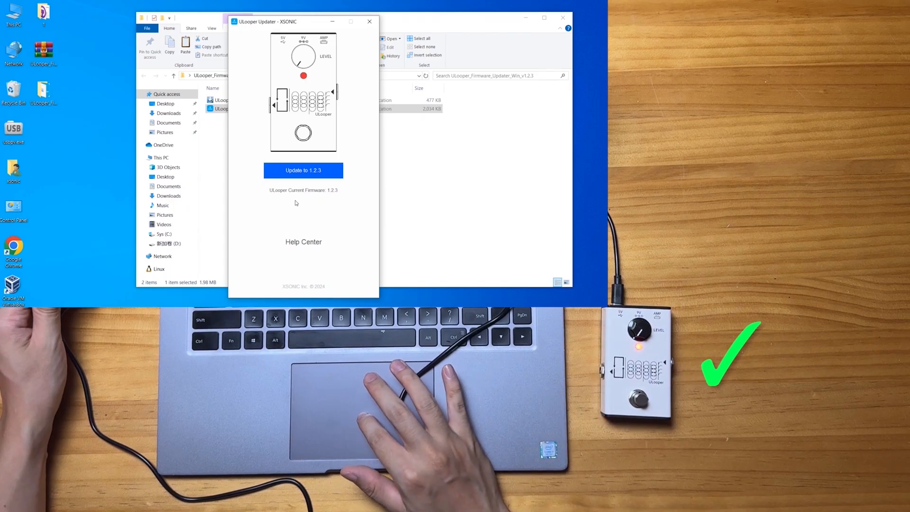
pyautogui.click(303, 170)
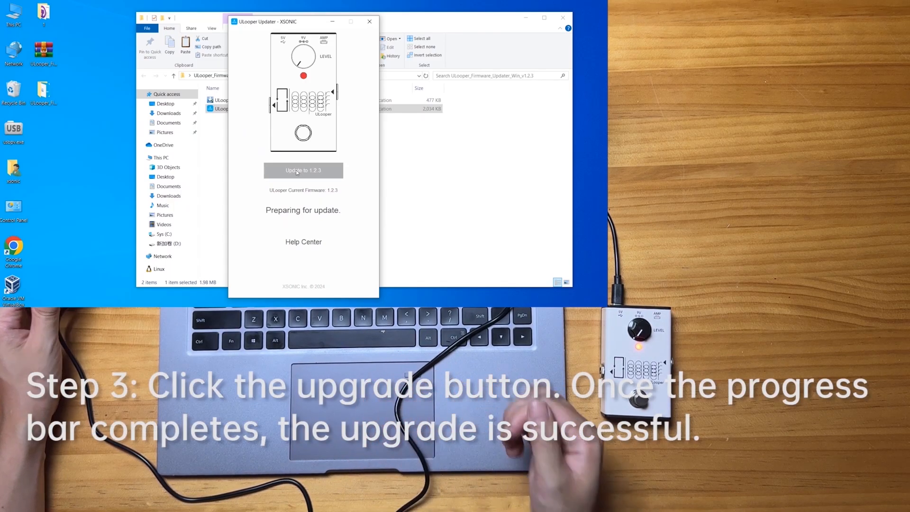